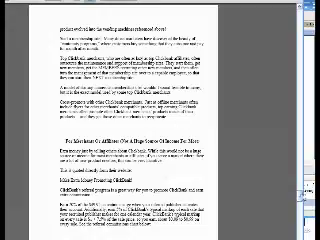
pyautogui.scroll(-3)
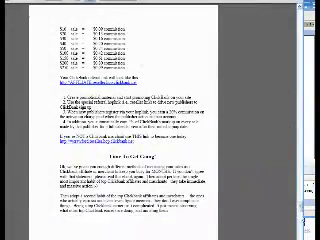
pyautogui.scroll(-3)
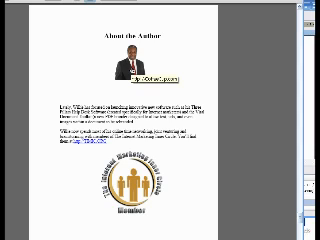
pyautogui.scroll(-3)
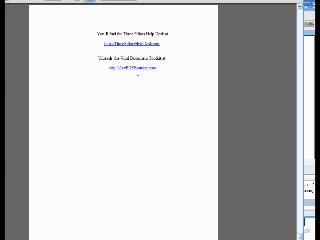
pyautogui.moveTo(155, 93)
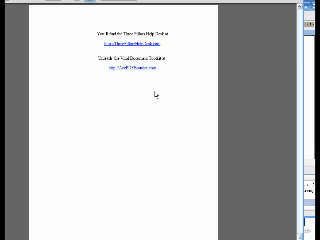